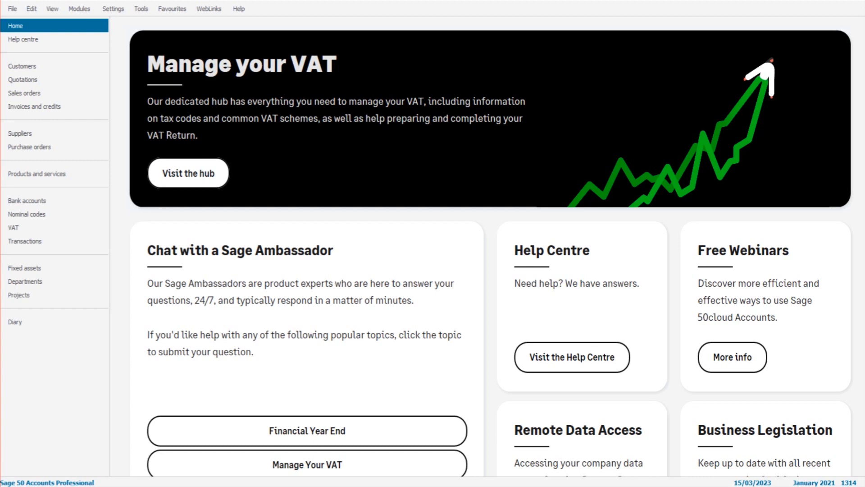
Step: Show the Suppliers list with all supplier records, balances and credit limits
click(20, 134)
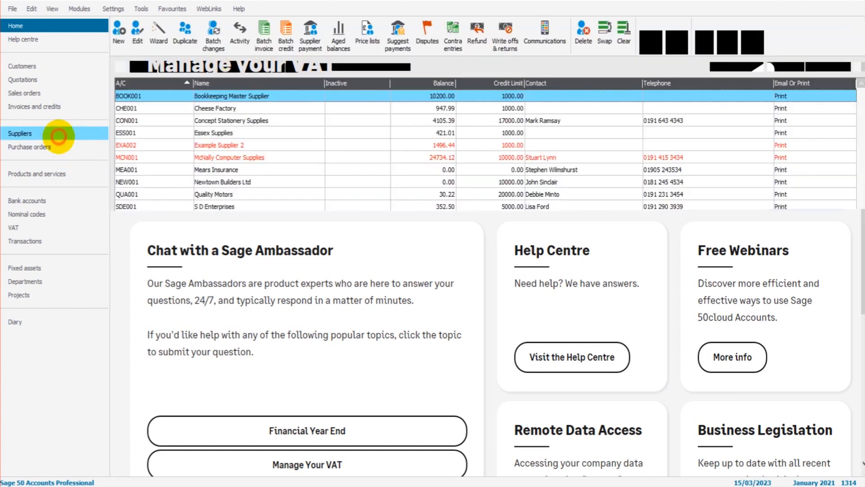
click(20, 134)
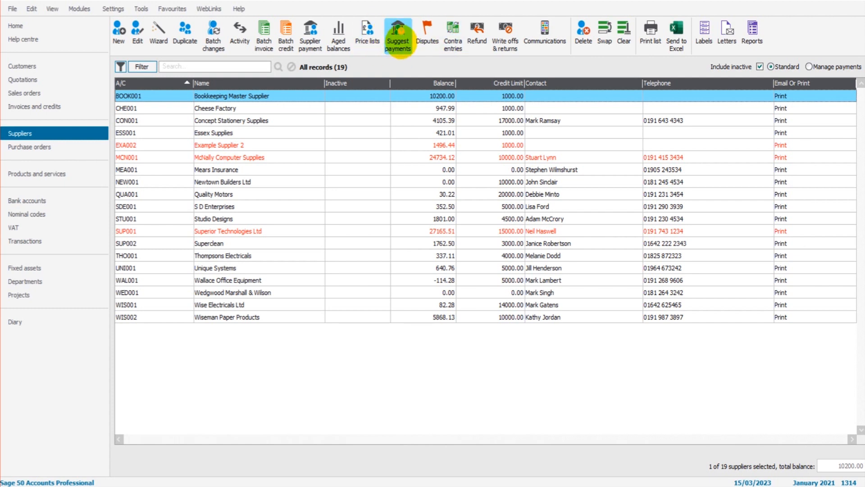
Step: Show Suggest Payments for bank account 1200 and scroll through suppliers' overdue and outstanding amounts
click(397, 34)
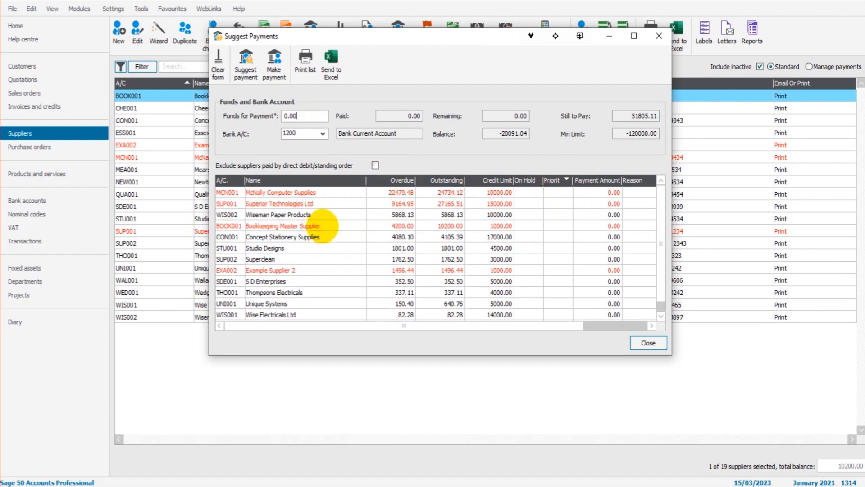
click(597, 214)
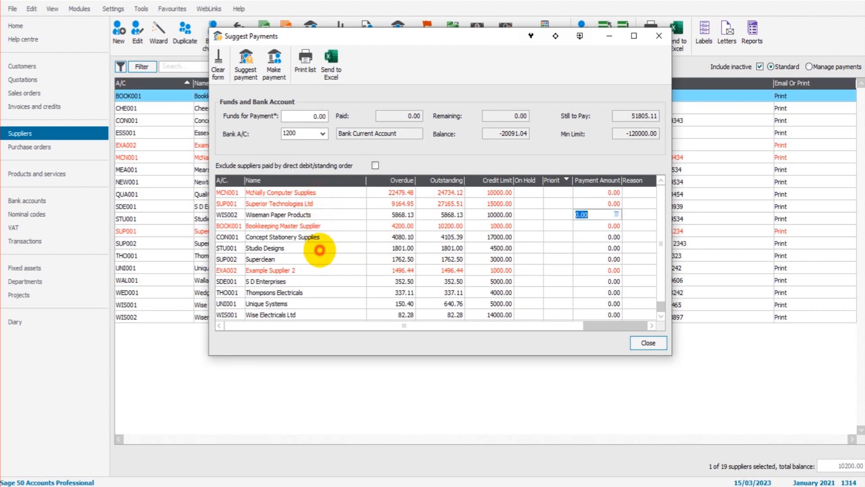
scroll(down, 3)
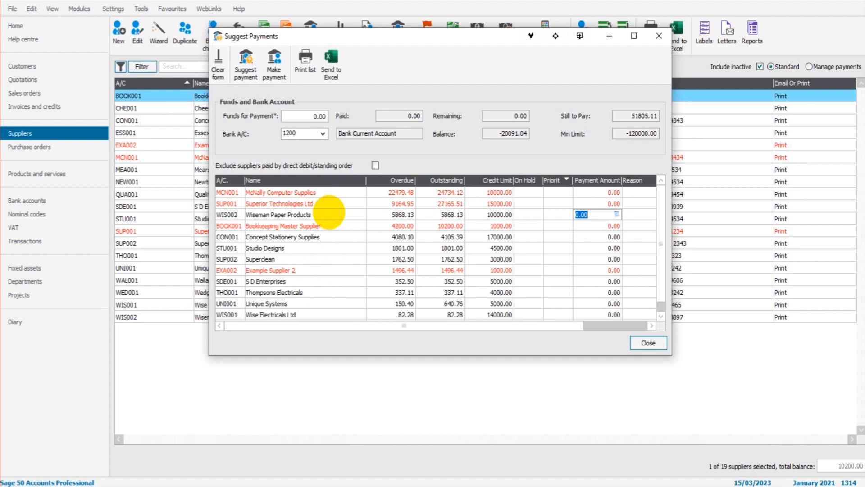
mouse_move(323, 268)
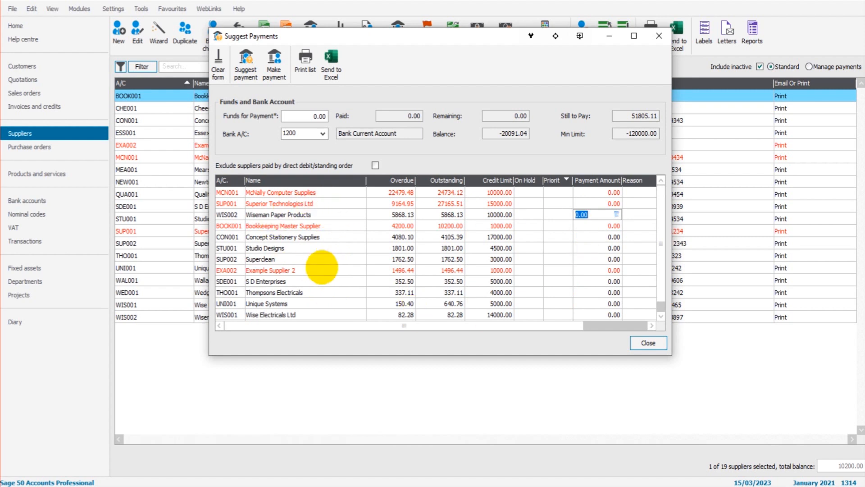
mouse_move(328, 276)
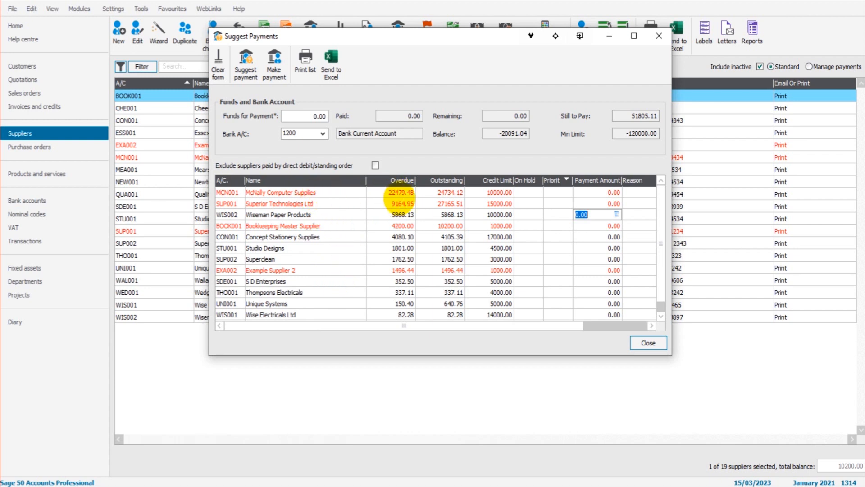
mouse_move(380, 201)
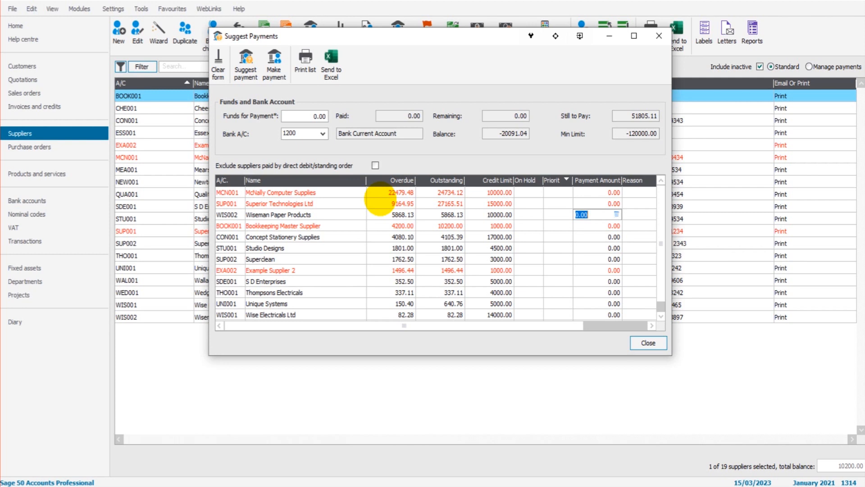
mouse_move(483, 237)
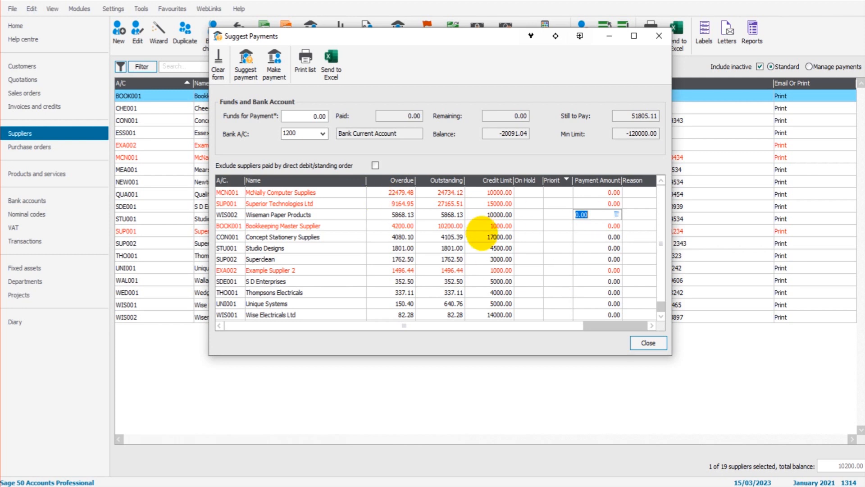
mouse_move(331, 200)
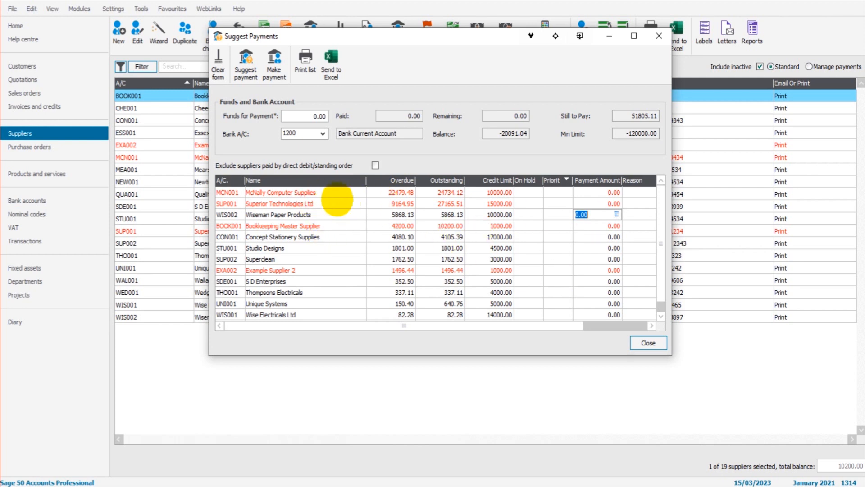
mouse_move(330, 221)
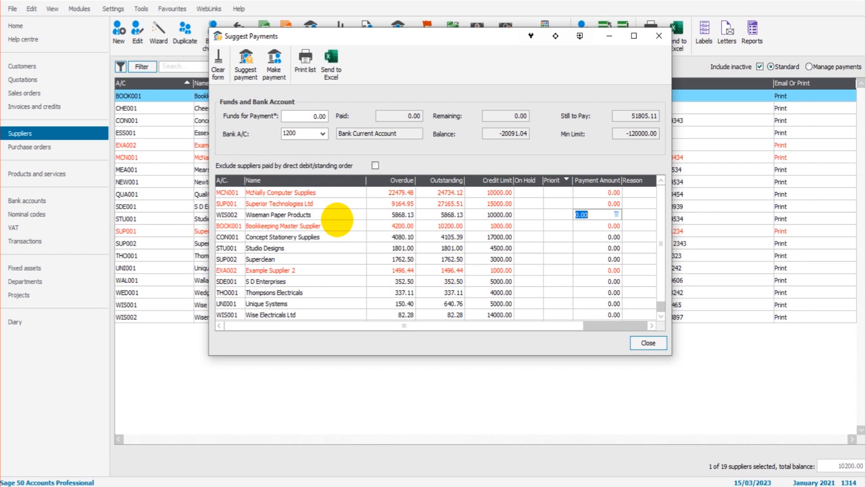
mouse_move(500, 98)
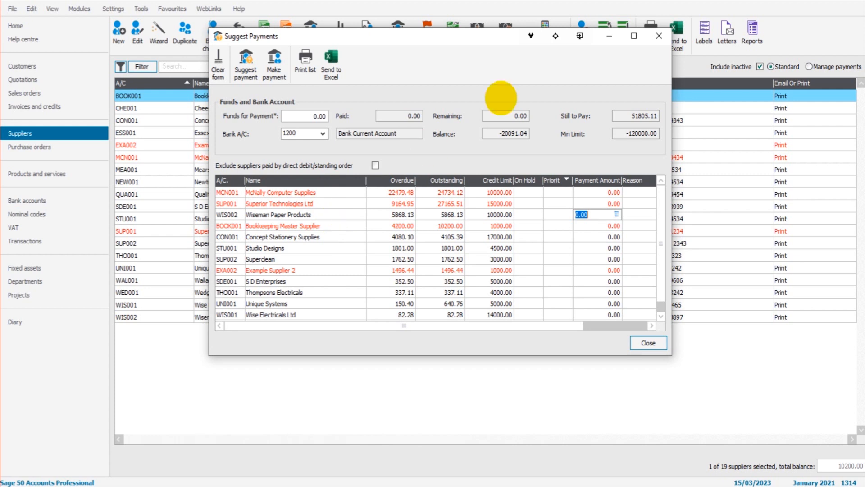
Step: Leave Suggest Payments and open Superior Technologies Ltd's record past the over-credit-limit warning
click(647, 342)
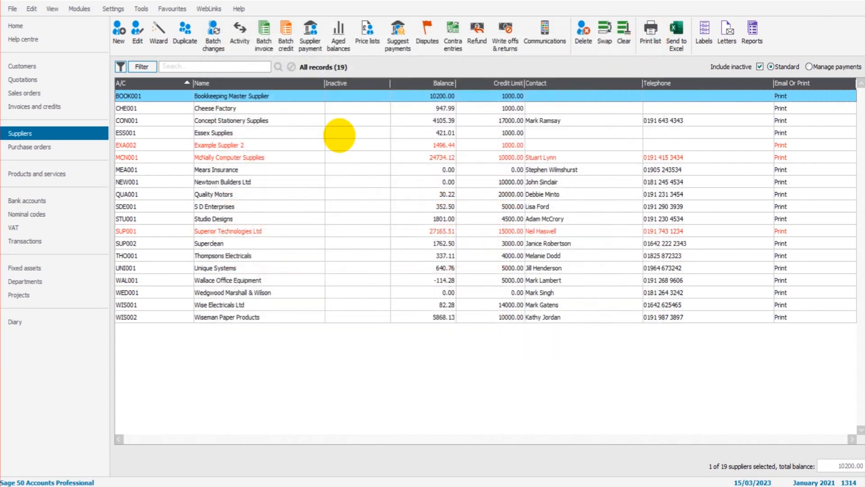
mouse_move(227, 226)
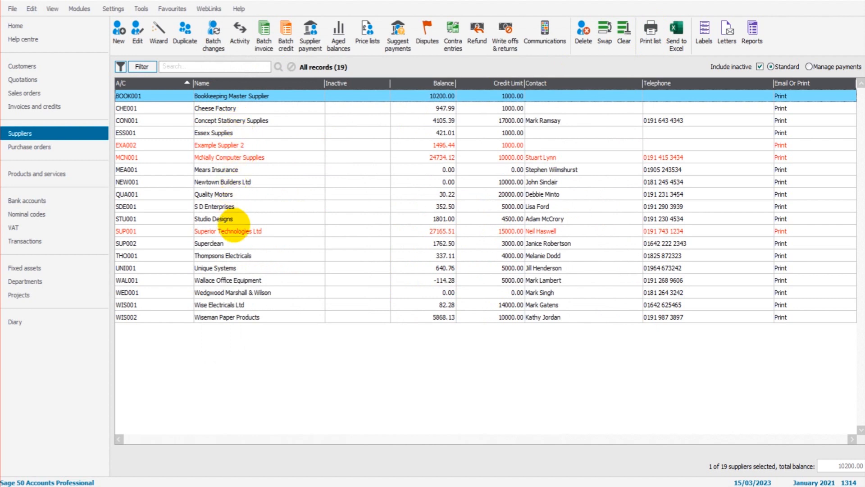
click(227, 230)
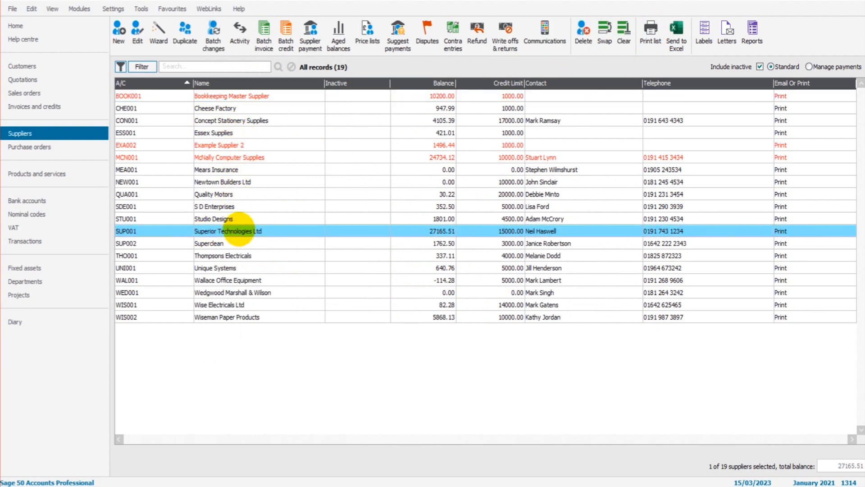
double_click(227, 230)
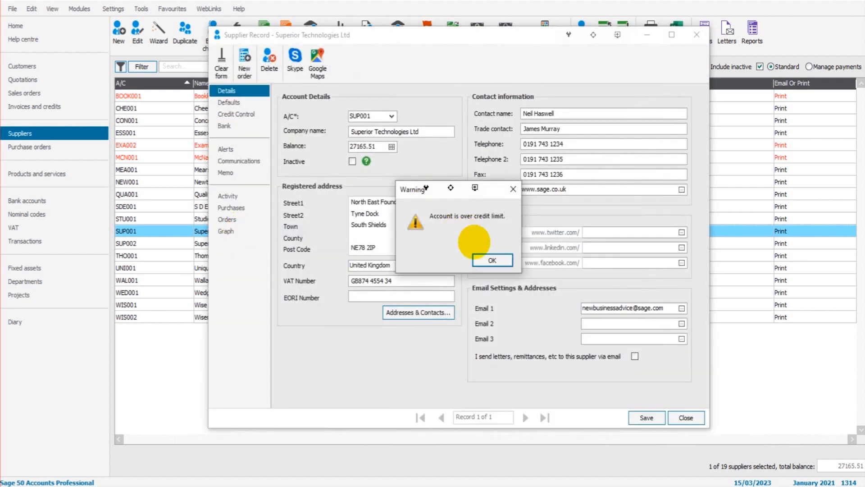
click(492, 260)
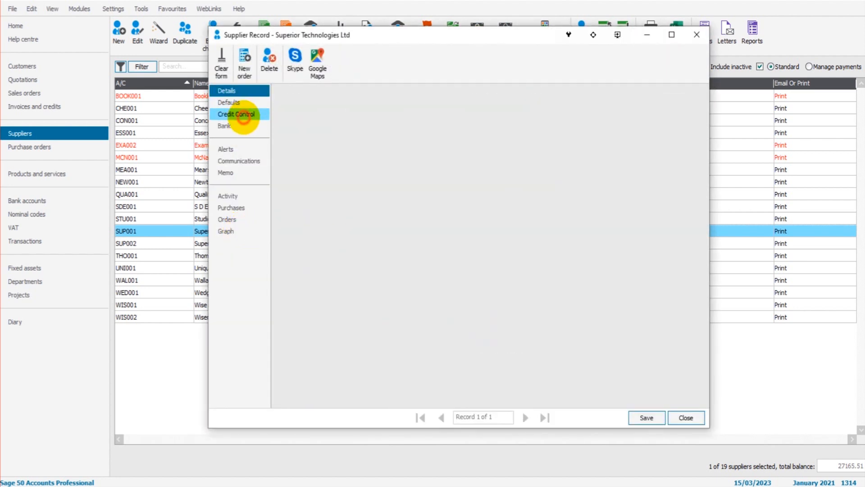
Step: Tick Priority Supplier under Credit Control for Superior Technologies Ltd and save the record
click(237, 114)
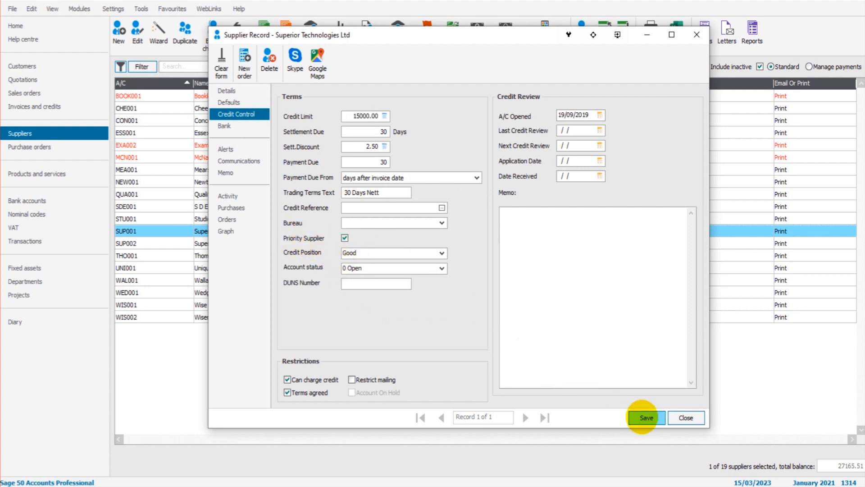
click(646, 417)
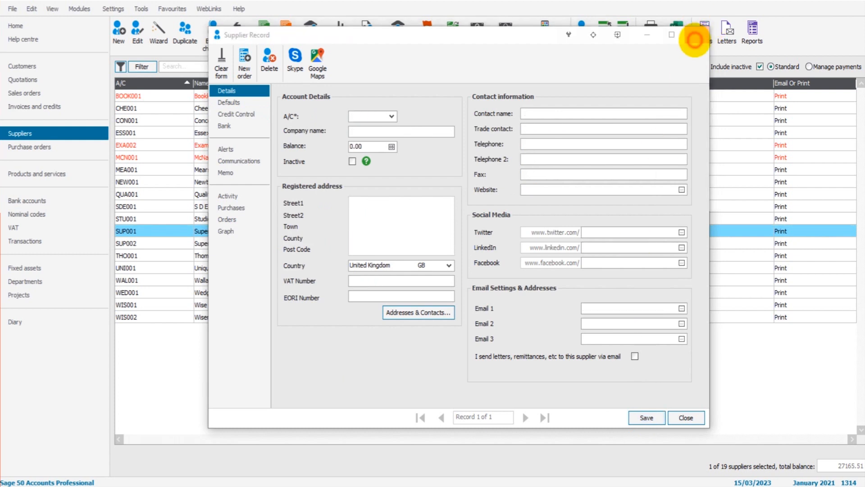
click(685, 418)
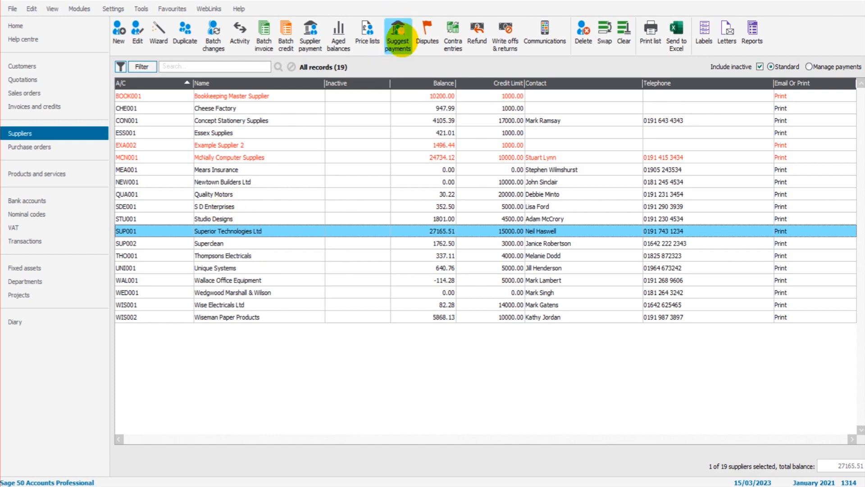
click(218, 144)
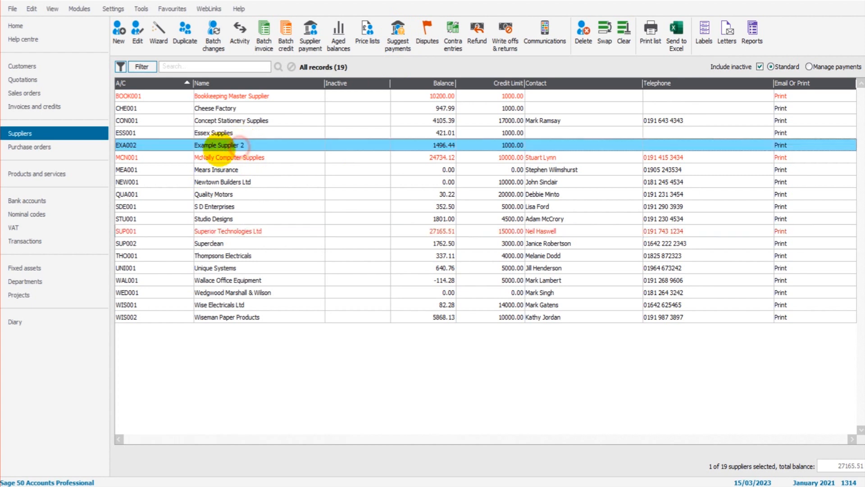
click(219, 144)
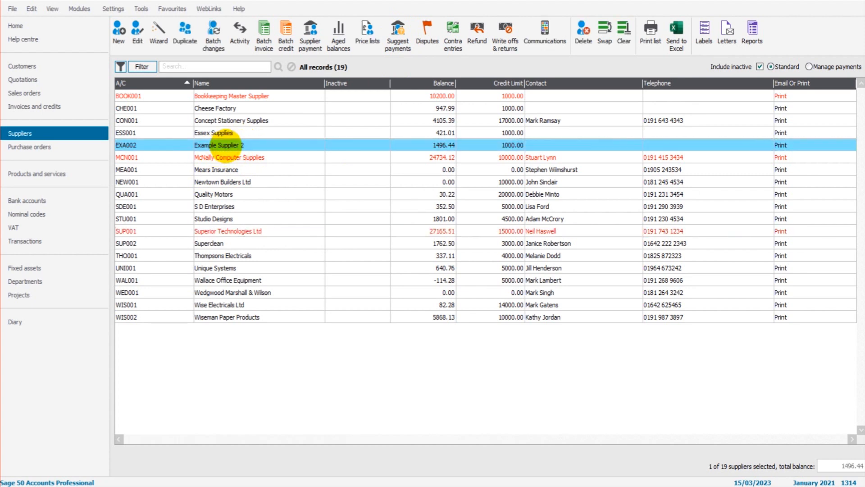
double_click(218, 144)
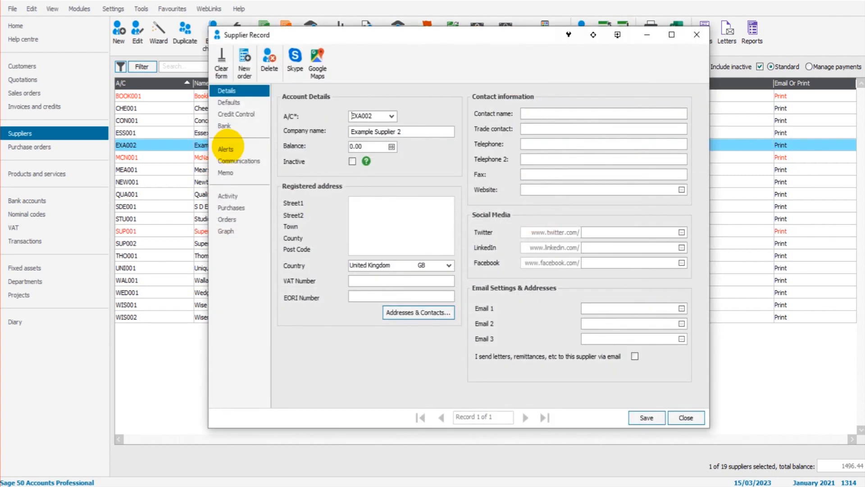
click(236, 115)
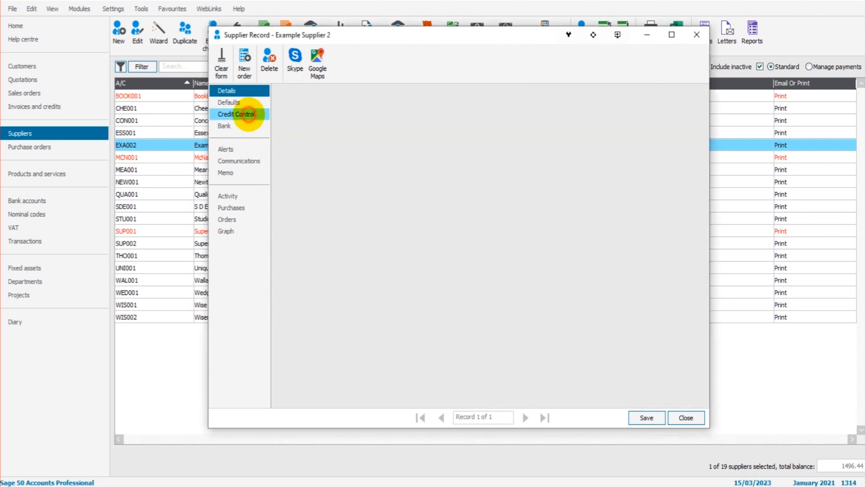
click(236, 114)
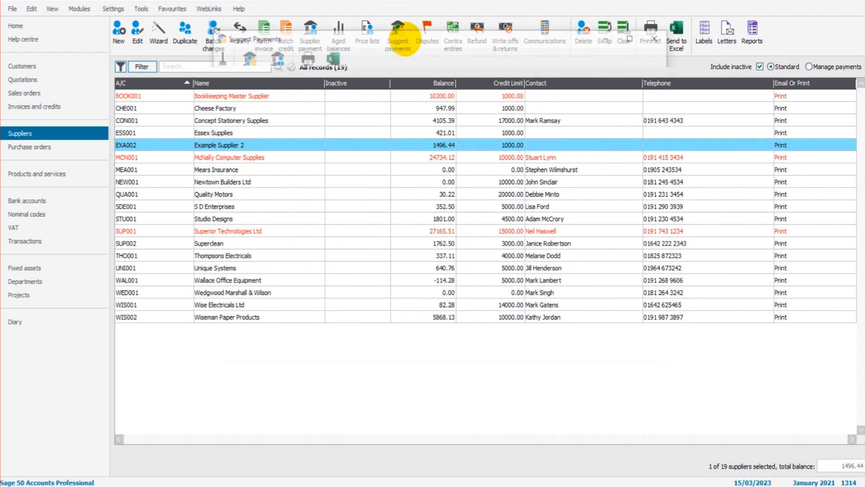
Step: Suggest payments for 5000 of funds, allocating all 5000.00 to Superior Technologies Ltd
click(398, 33)
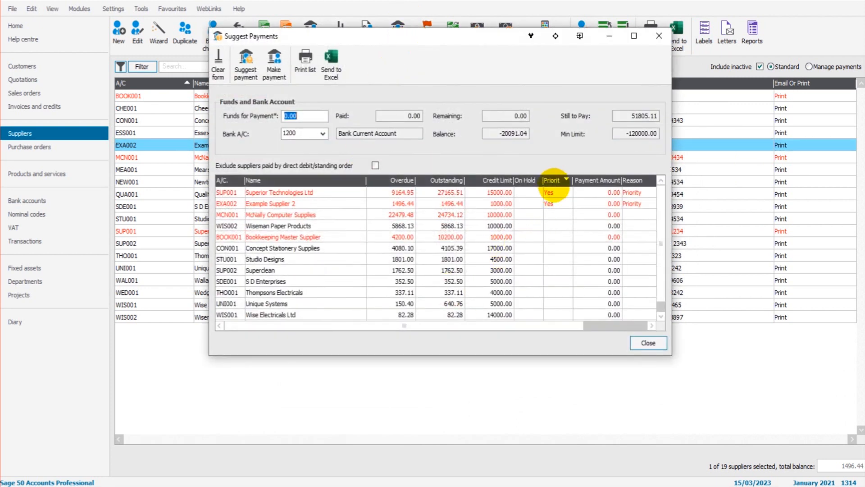
mouse_move(552, 203)
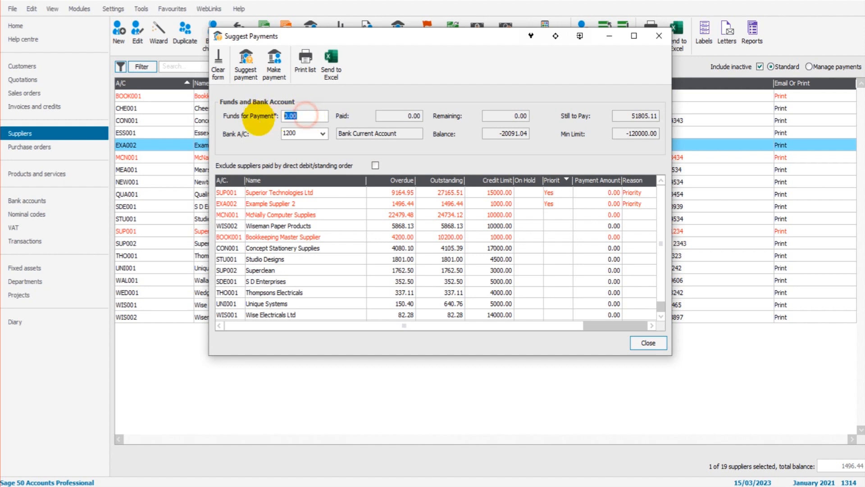
mouse_move(269, 166)
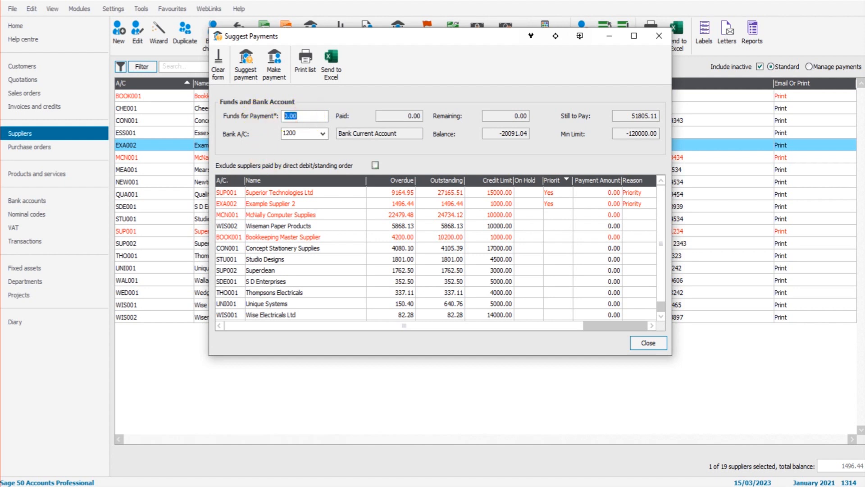
text(5000)
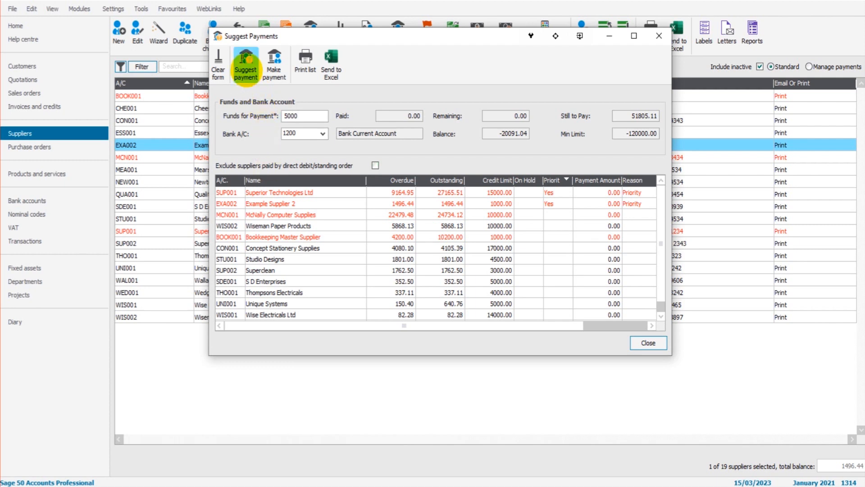
click(245, 63)
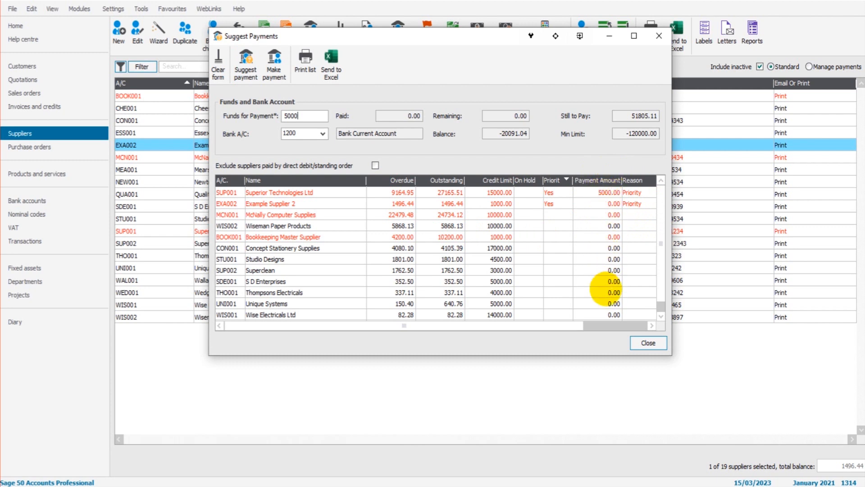
mouse_move(590, 265)
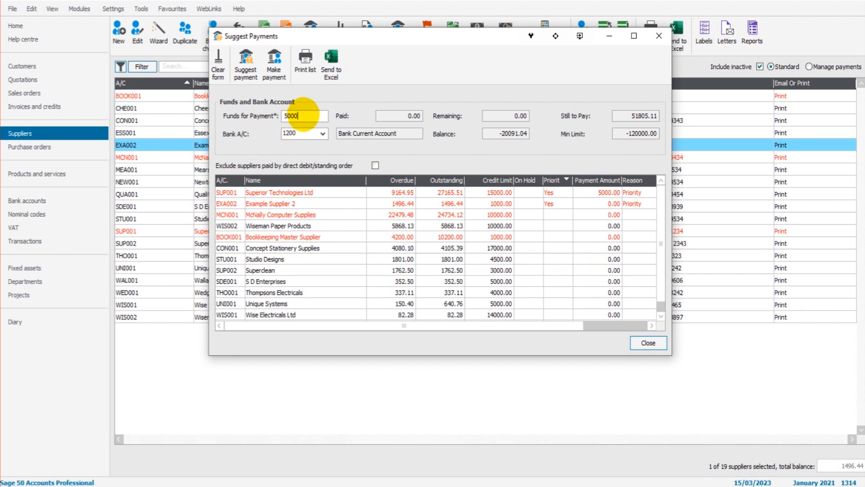
Step: Raise funds to 12500 and recalculate: 9164.95 Superior Technologies, 1496.44 Example Supplier 2, 1838.61 McNally
triple_click(306, 116)
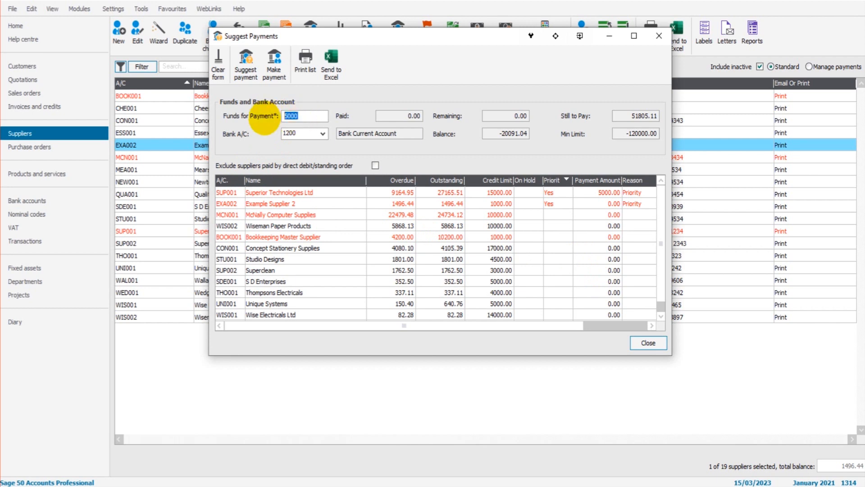
text(12500)
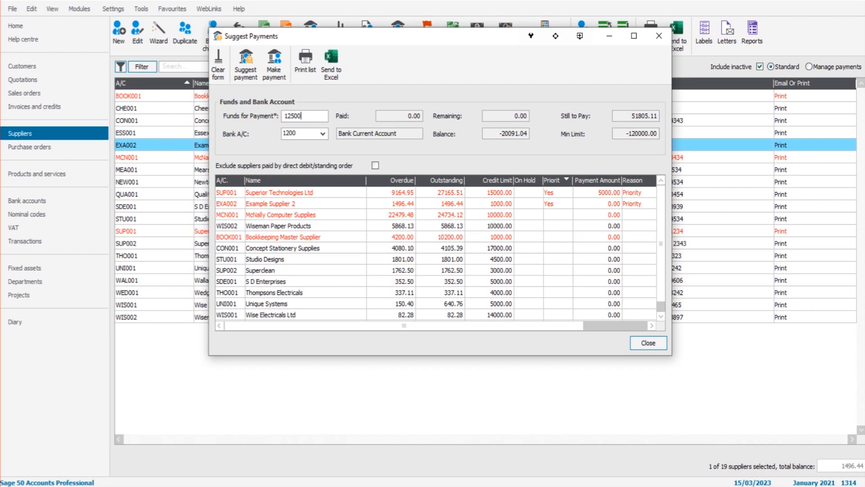
mouse_move(246, 63)
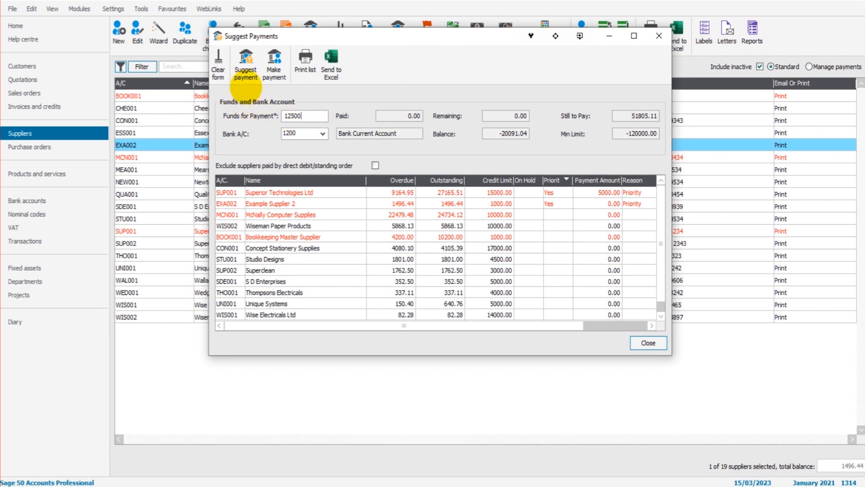
click(245, 62)
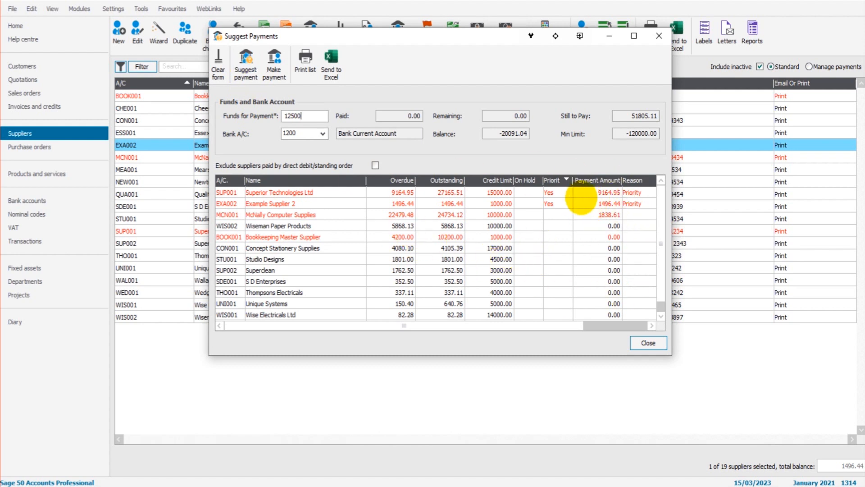
mouse_move(530, 204)
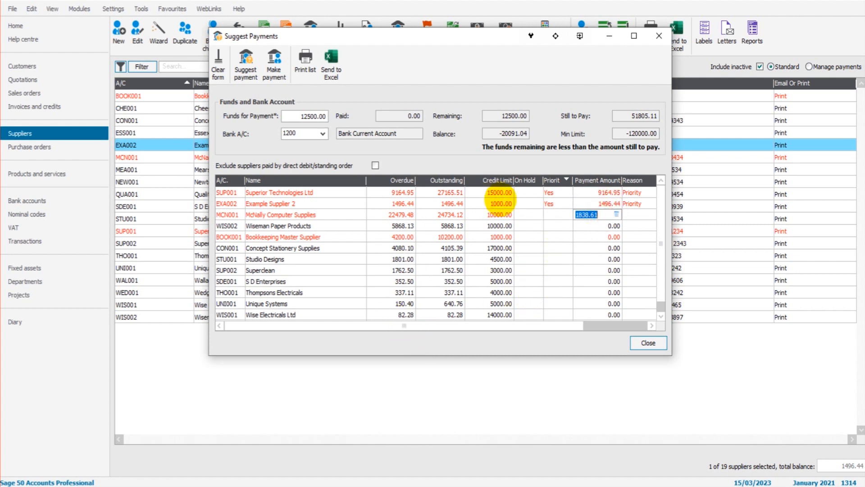
mouse_move(274, 63)
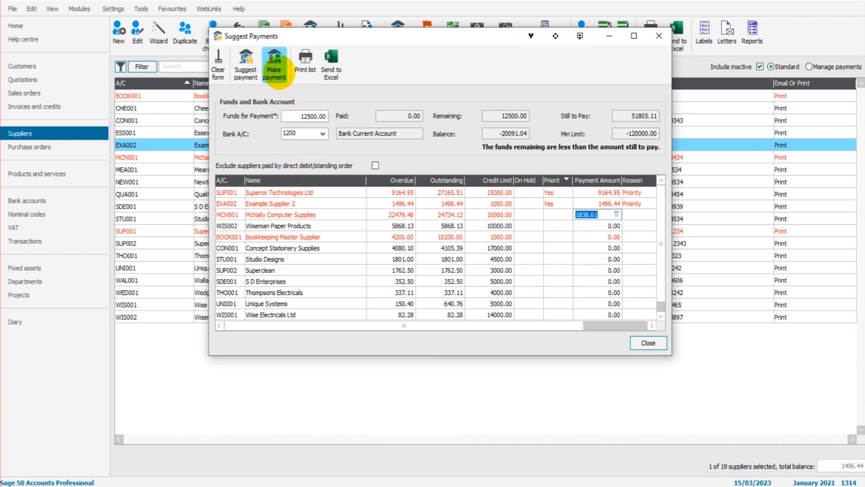
mouse_move(270, 142)
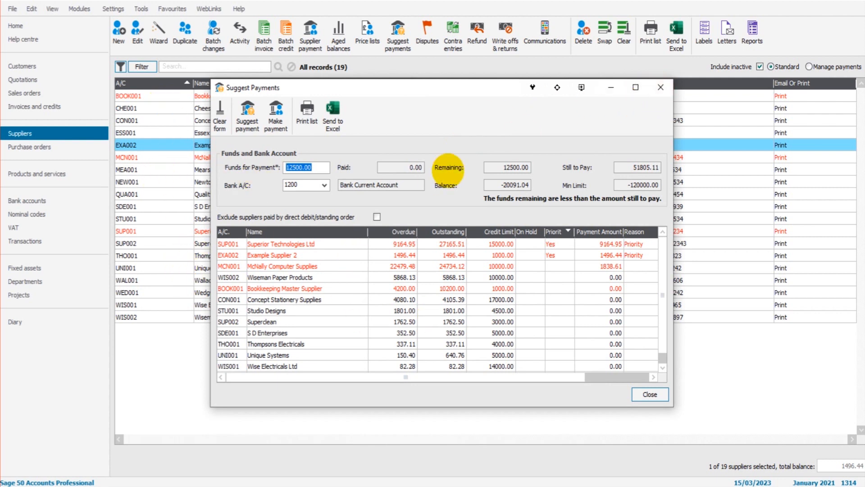
mouse_move(661, 88)
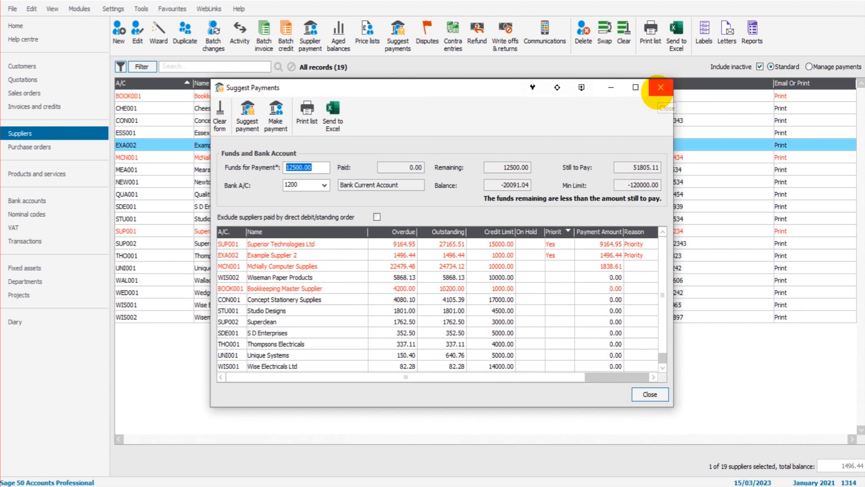
mouse_move(660, 88)
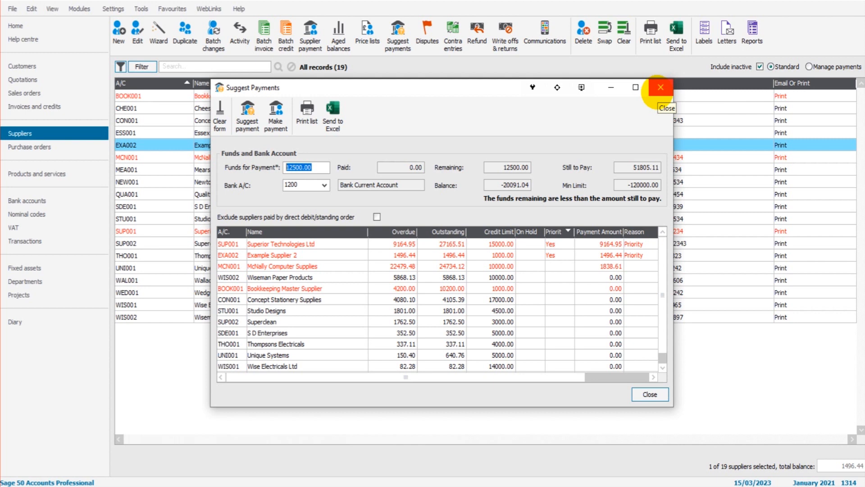
mouse_move(387, 330)
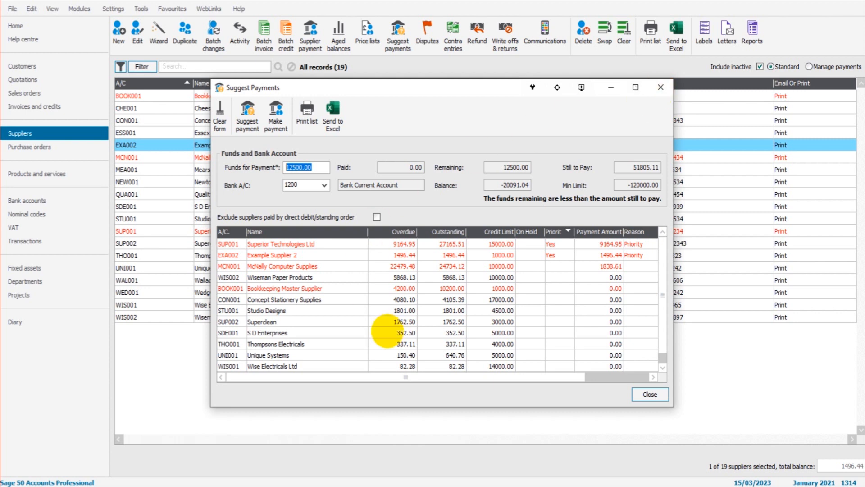
mouse_move(513, 245)
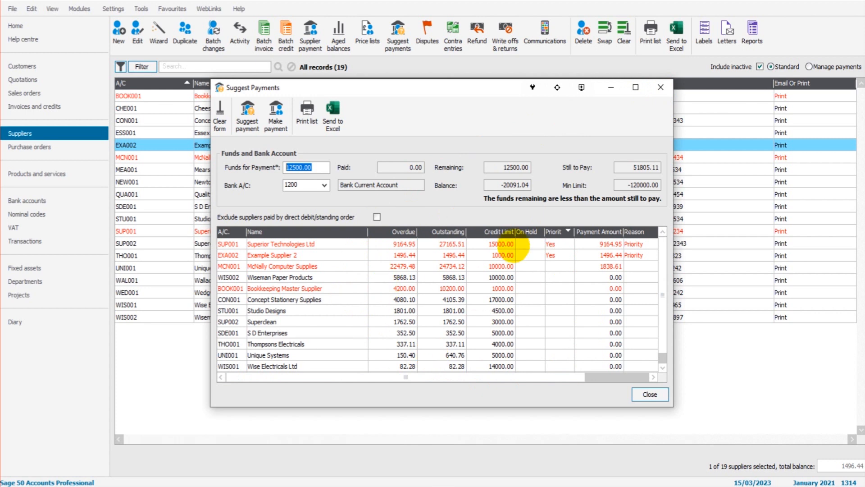